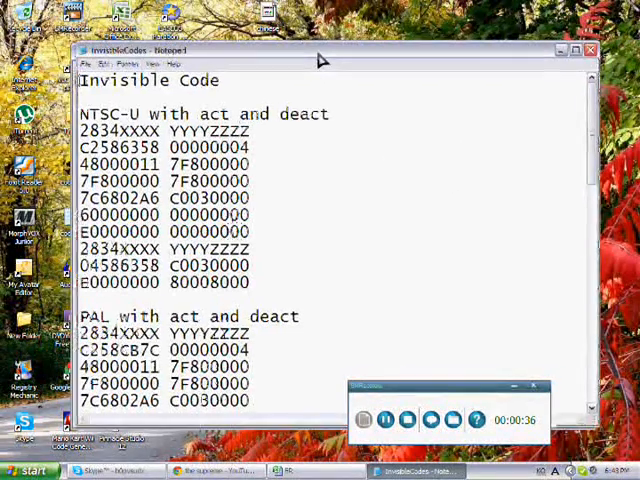
# Step: Scroll the InvisibleCodes notes and right-click the selected NTSC-U code to copy it
pyautogui.scroll(-3)
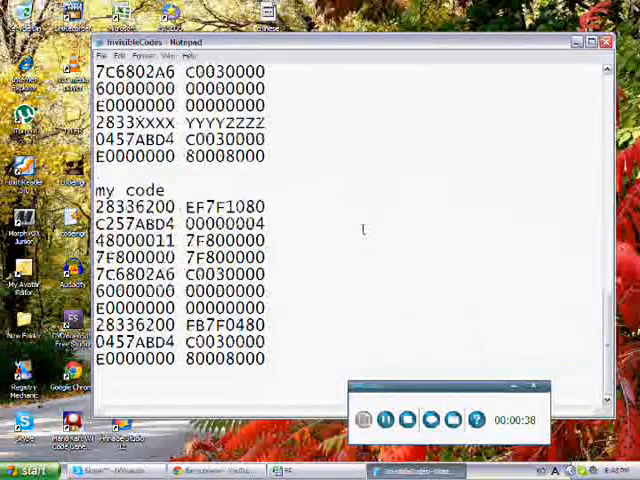
pyautogui.scroll(3)
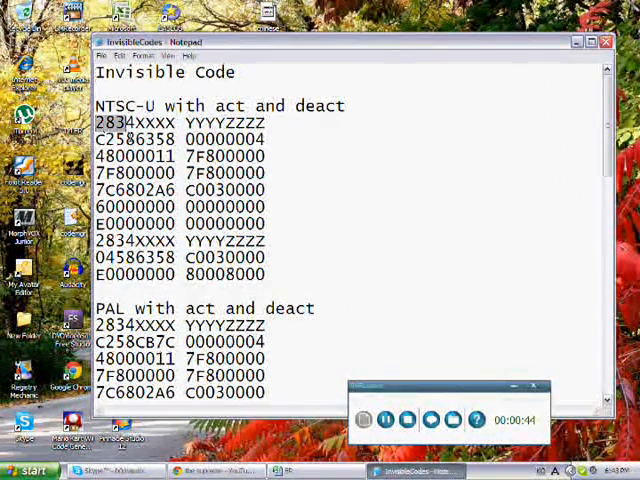
pyautogui.rightClick(195, 190)
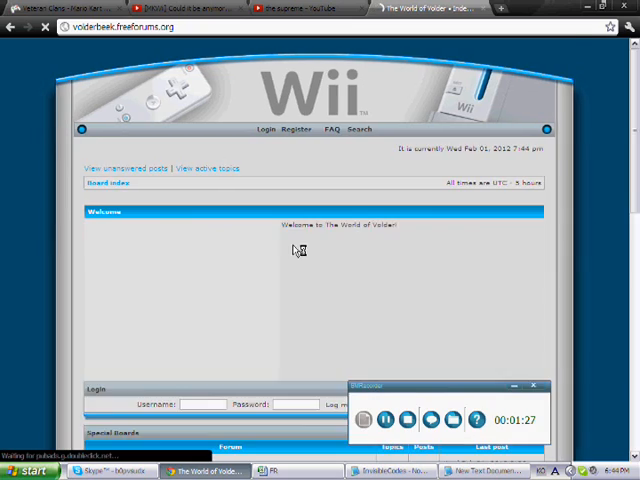
# Step: Open the Mario Kart Wii board and its Button Activator topic in Chrome
pyautogui.scroll(-3)
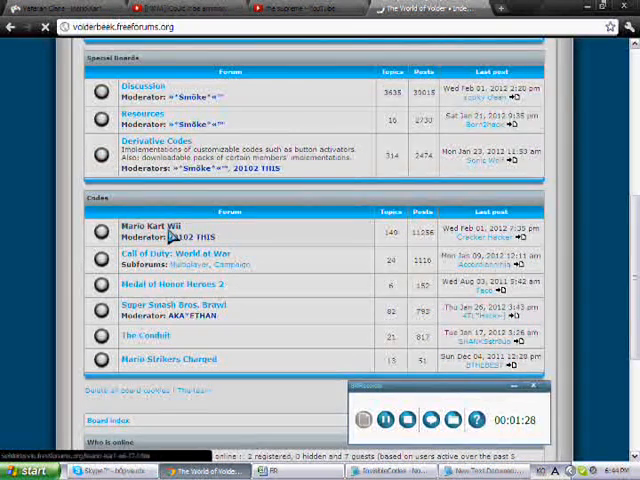
pyautogui.click(137, 222)
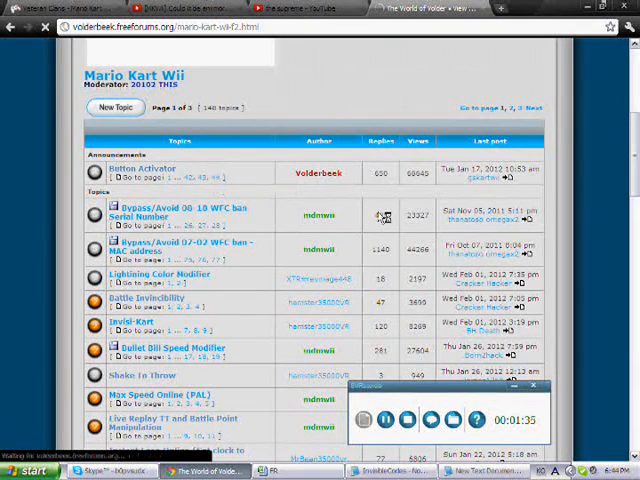
pyautogui.click(145, 169)
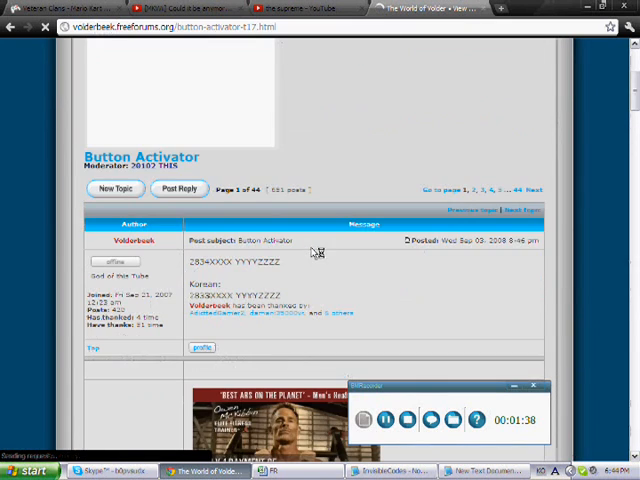
# Step: Scroll down the Button Activator thread to the controller X Values posts
pyautogui.scroll(-3)
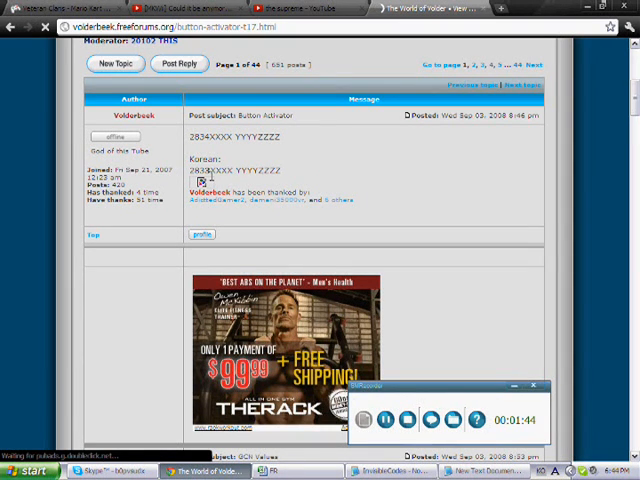
pyautogui.scroll(-3)
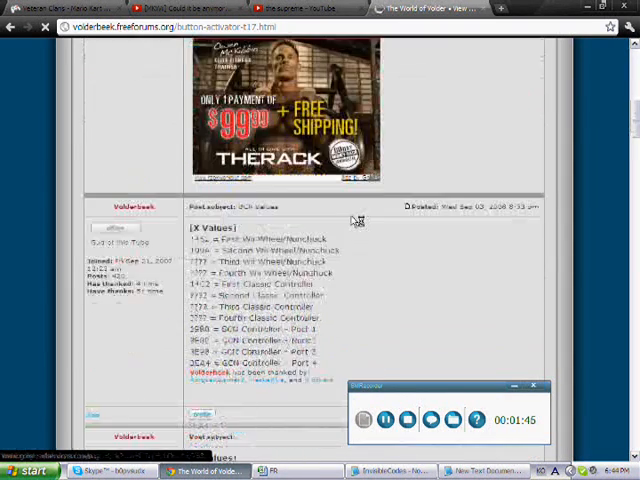
pyautogui.scroll(-3)
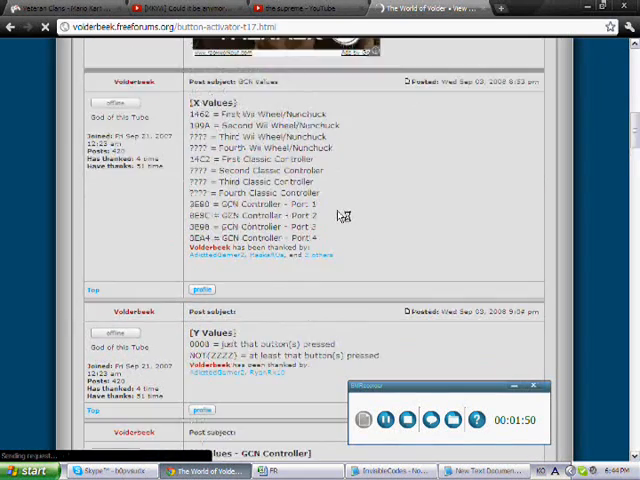
pyautogui.scroll(-3)
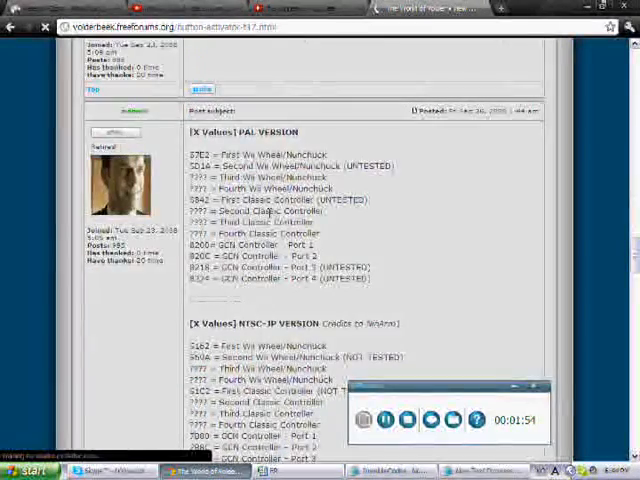
pyautogui.scroll(-3)
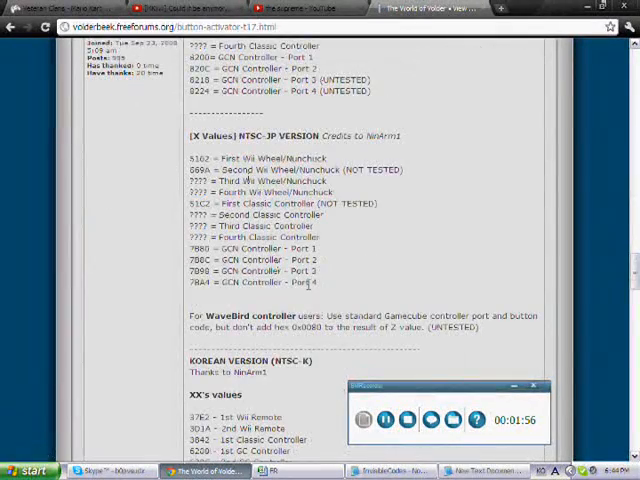
pyautogui.scroll(-3)
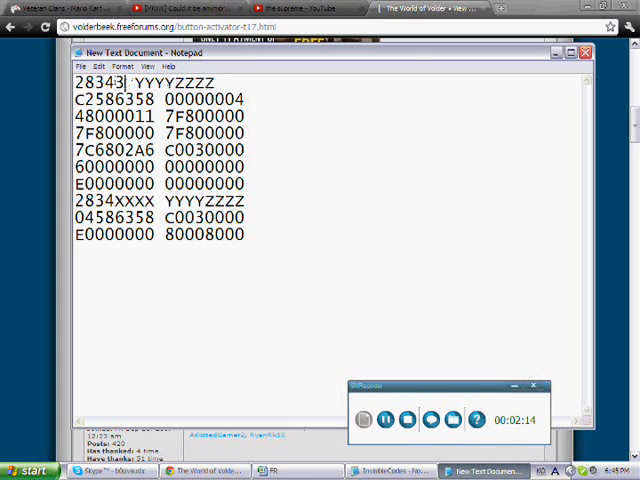
# Step: Make both 2834 lines read 28343E80 and add the note 'YYYY = FFFF - ZZZZ' below
pyautogui.write('E80')
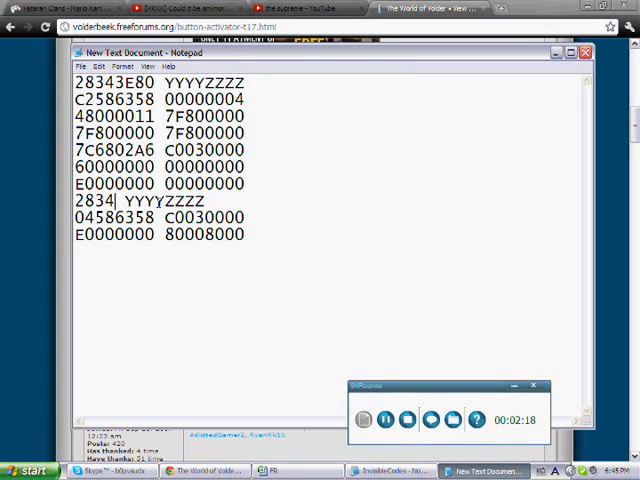
pyautogui.write('3E80')
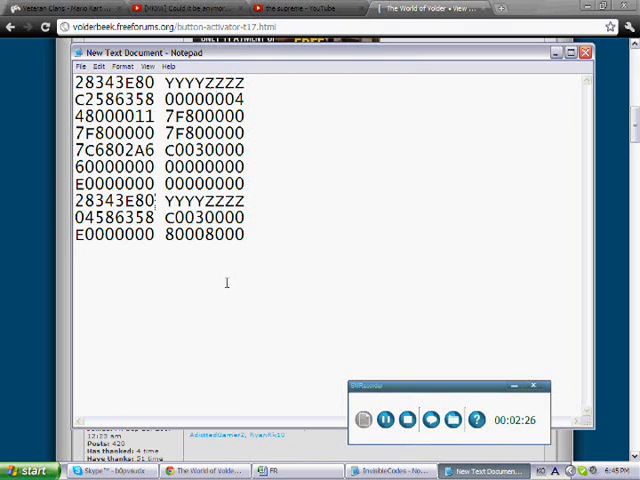
pyautogui.write('Y')
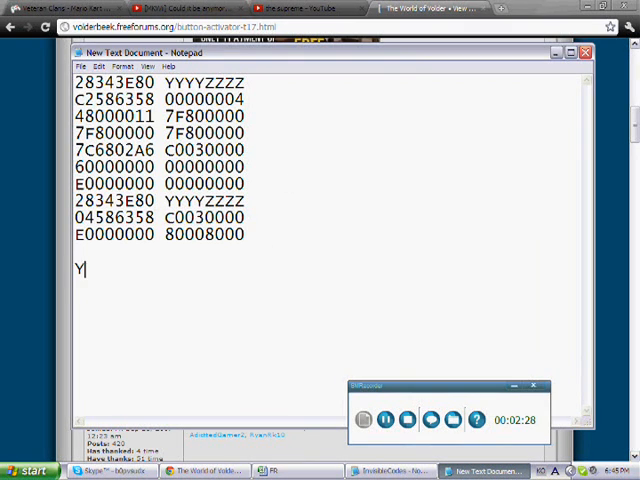
pyautogui.write('YYY = FF')
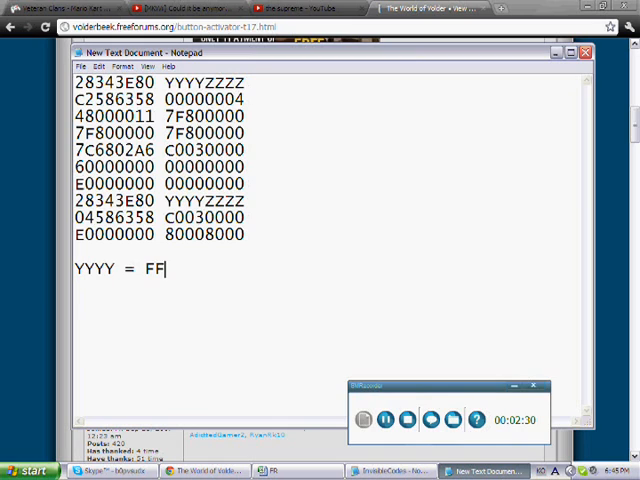
pyautogui.write('FF - ZZZZ')
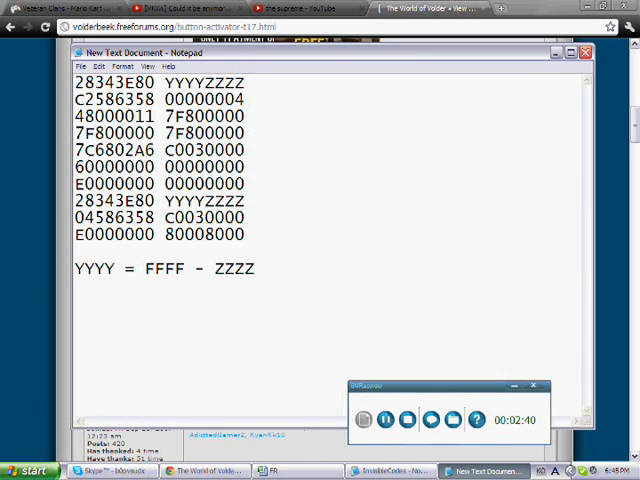
pyautogui.click(250, 267)
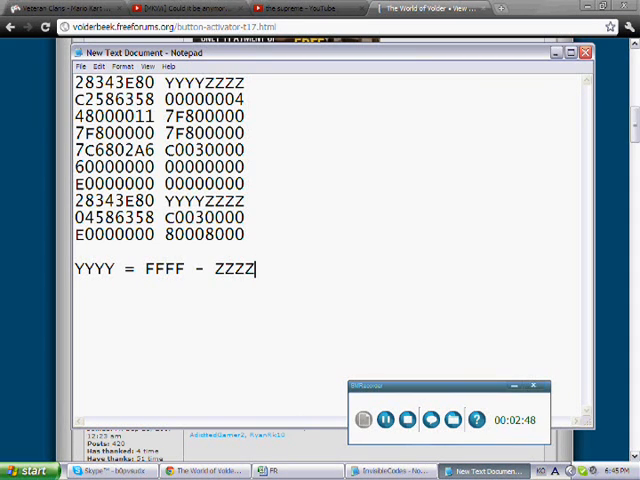
pyautogui.moveTo(308, 195)
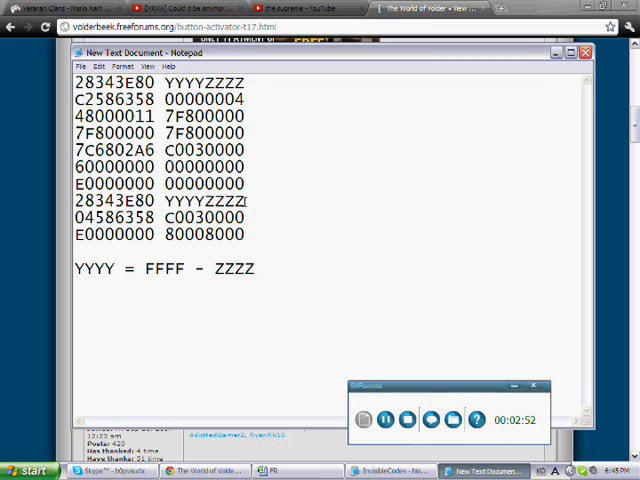
pyautogui.click(207, 470)
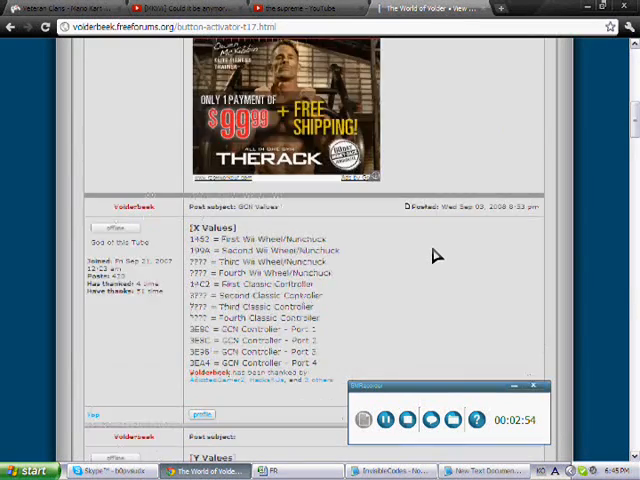
pyautogui.scroll(-3)
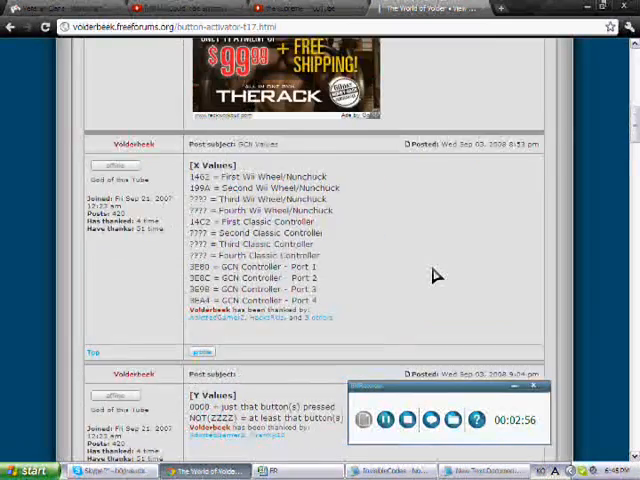
pyautogui.scroll(-3)
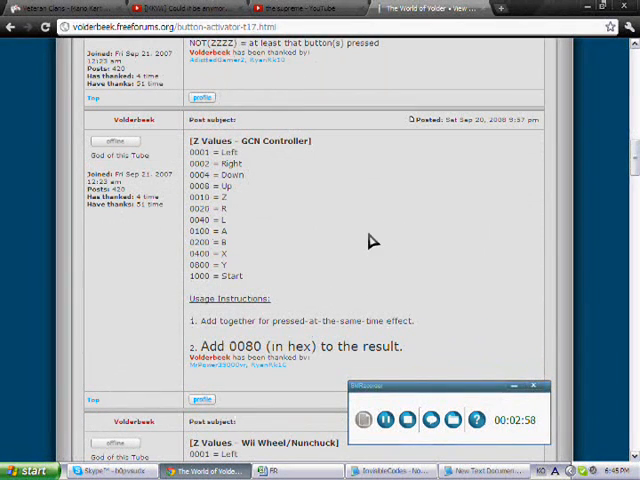
pyautogui.moveTo(280, 177)
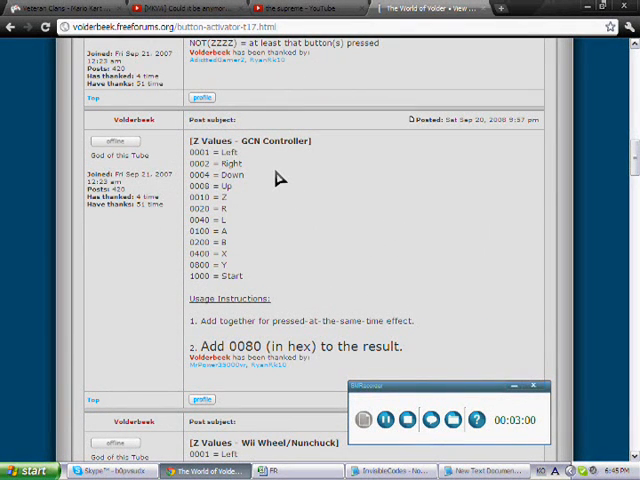
pyautogui.moveTo(278, 164)
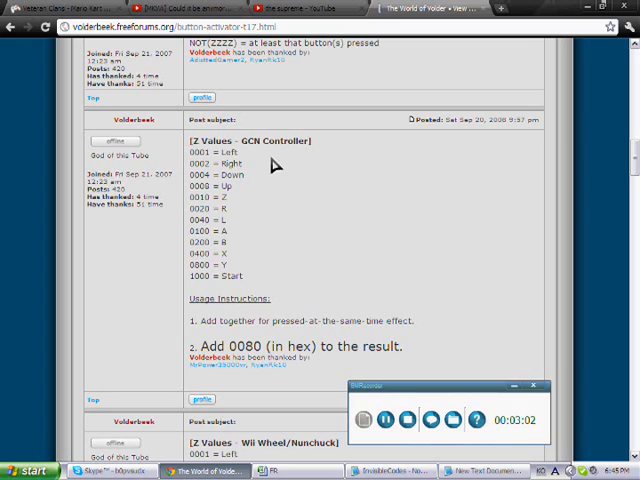
pyautogui.moveTo(288, 302)
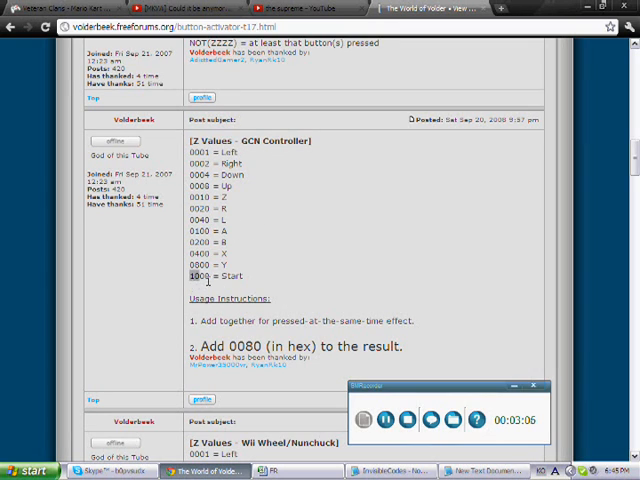
pyautogui.scroll(-3)
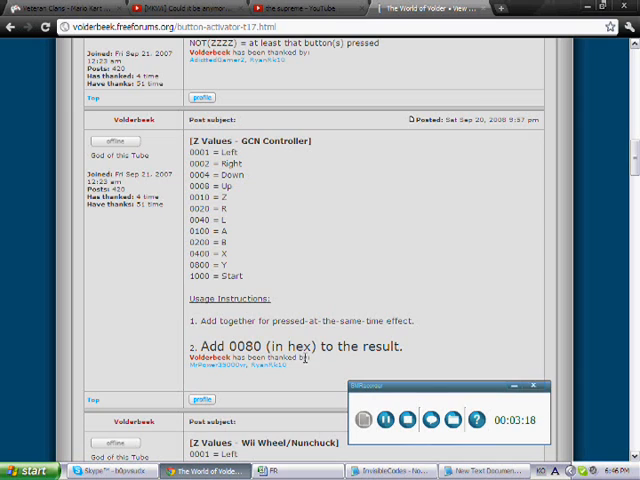
pyautogui.moveTo(335, 318)
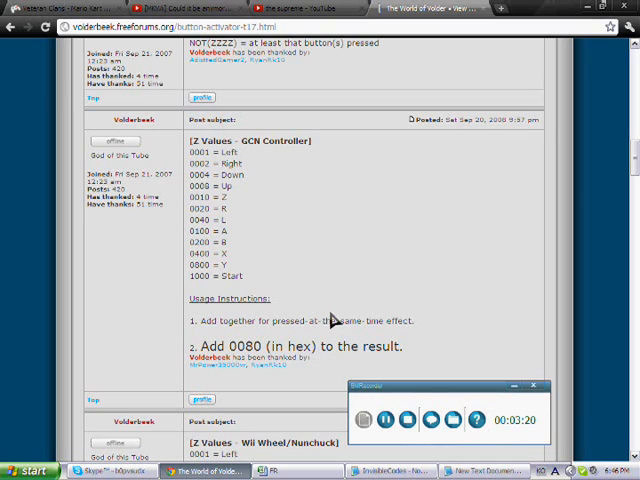
pyautogui.moveTo(250, 228)
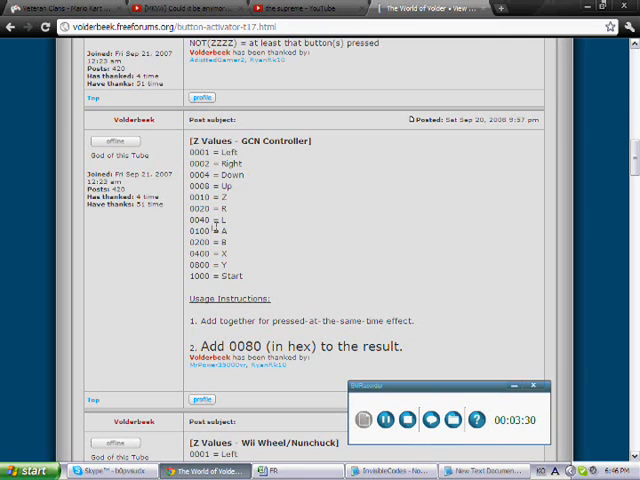
pyautogui.moveTo(248, 192)
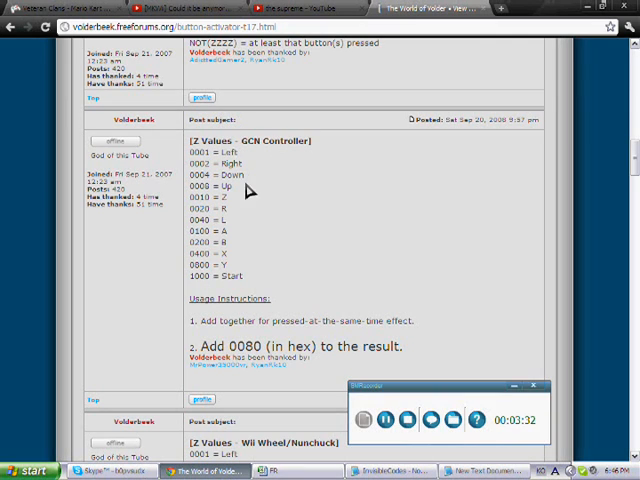
pyautogui.moveTo(485, 470)
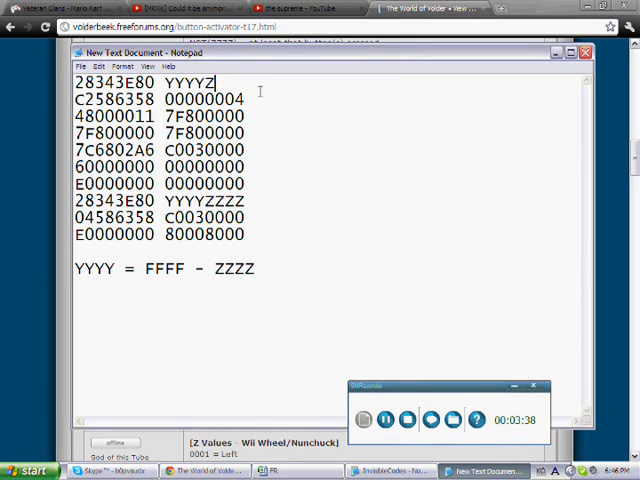
# Step: Make the first activator line read 28343E80 EF7F1080, using Calculator for FFFF minus 1080
pyautogui.press('Backspace')
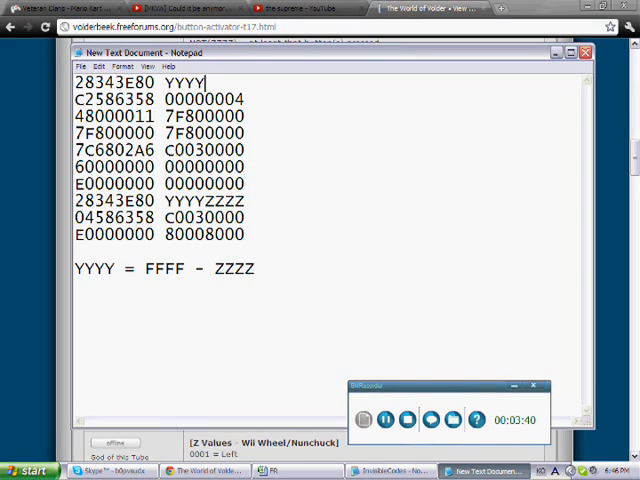
pyautogui.write('1080')
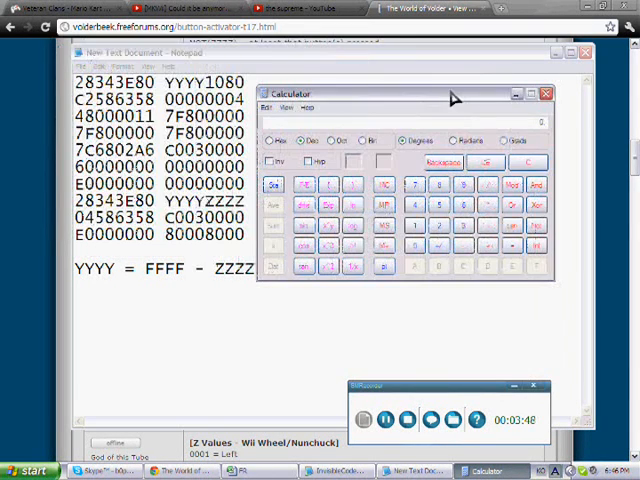
pyautogui.click(307, 107)
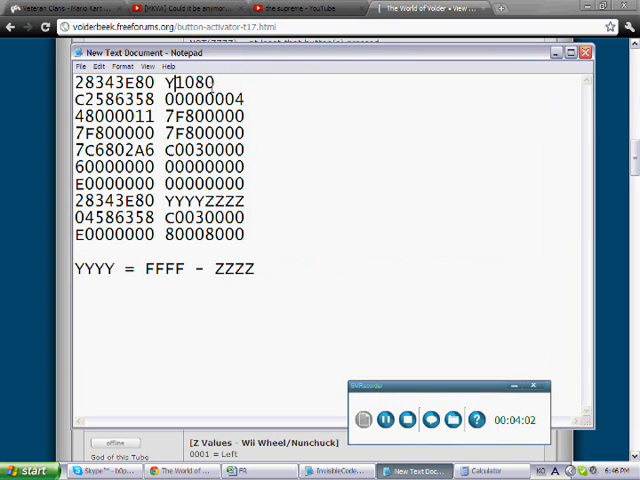
pyautogui.write('EF7F')
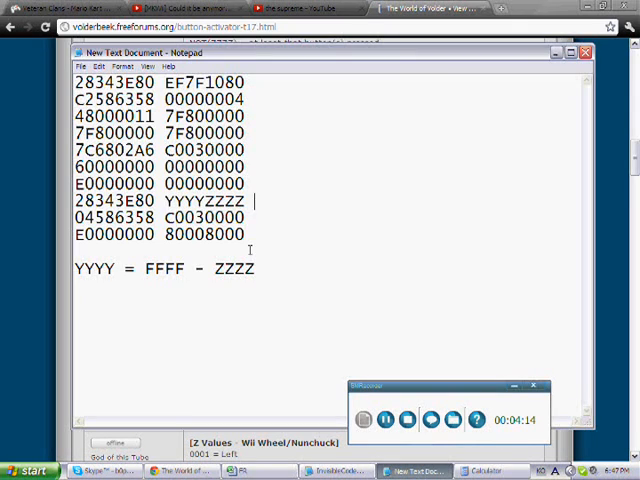
# Step: Replace the deactivator placeholder with 0480 and FB7F, giving 28343E80 FB7F0480
pyautogui.press('Backspace')
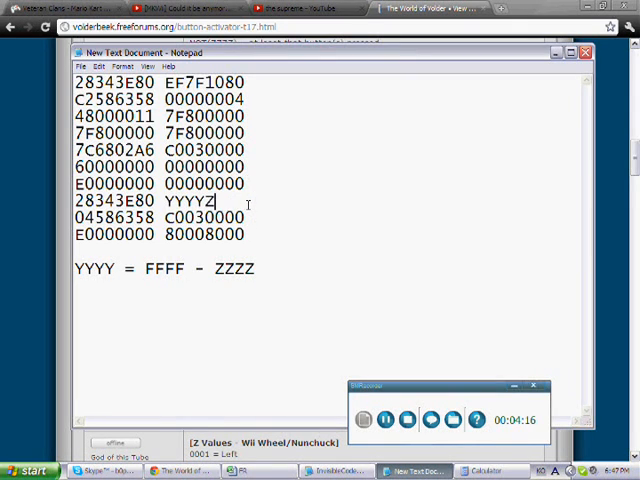
pyautogui.write('0480')
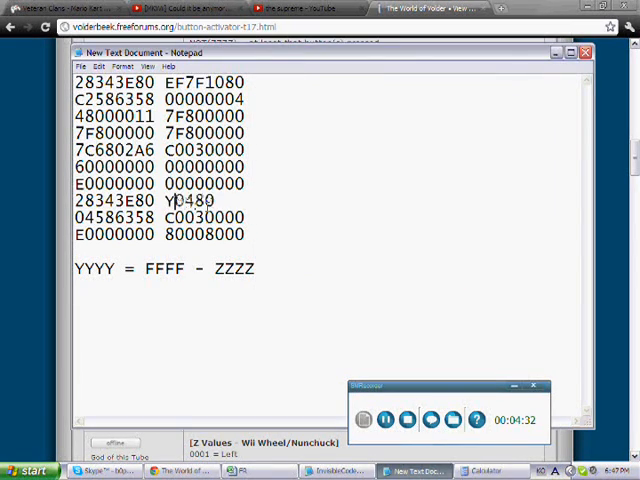
pyautogui.write('FB7F')
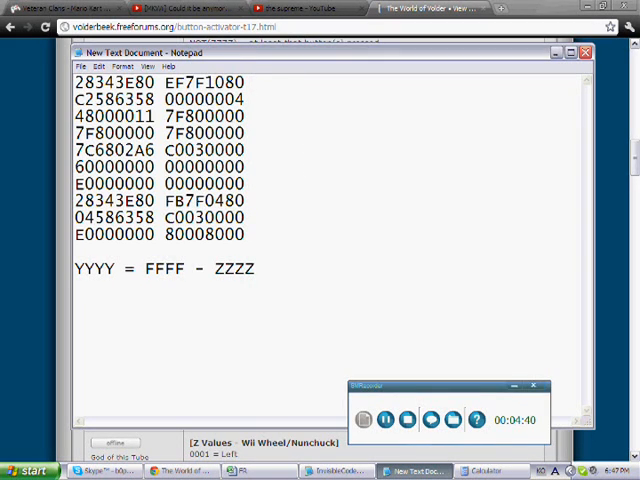
# Step: Add '<--- start act', '<--- x deact' and '<-- deact code' notes, then close Calculator
pyautogui.write('<---')
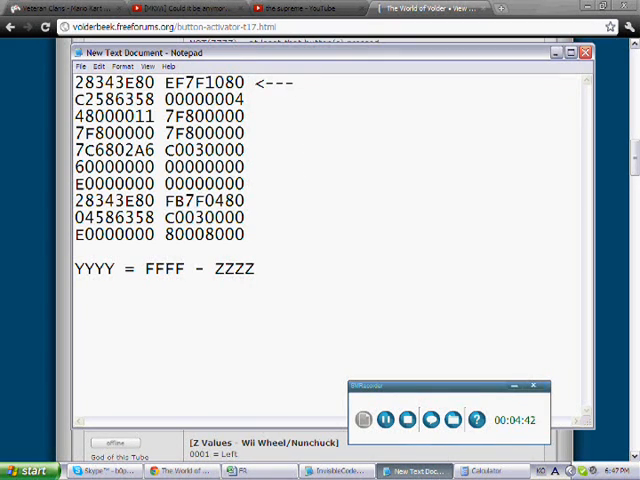
pyautogui.write('start act')
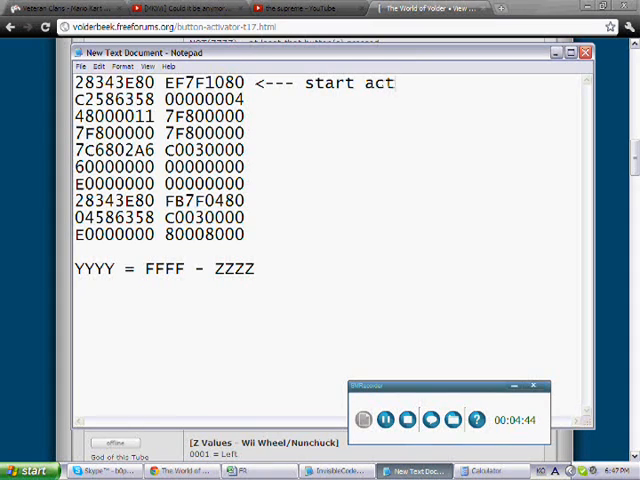
pyautogui.write('<-- deact')
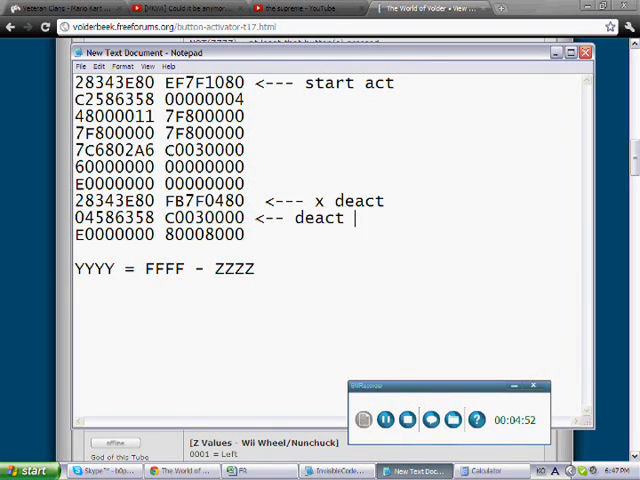
pyautogui.write('code')
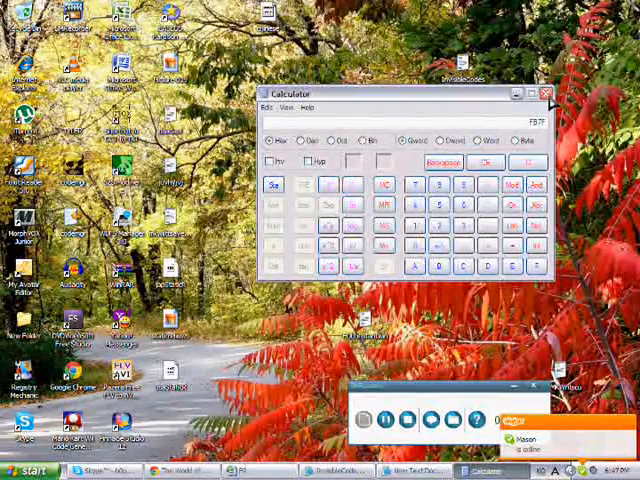
pyautogui.click(544, 93)
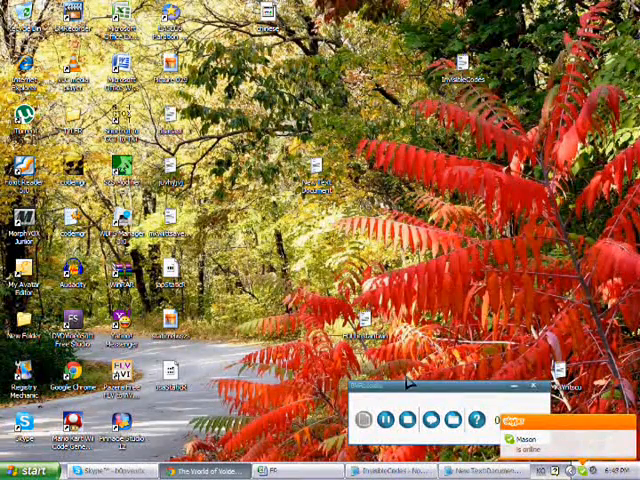